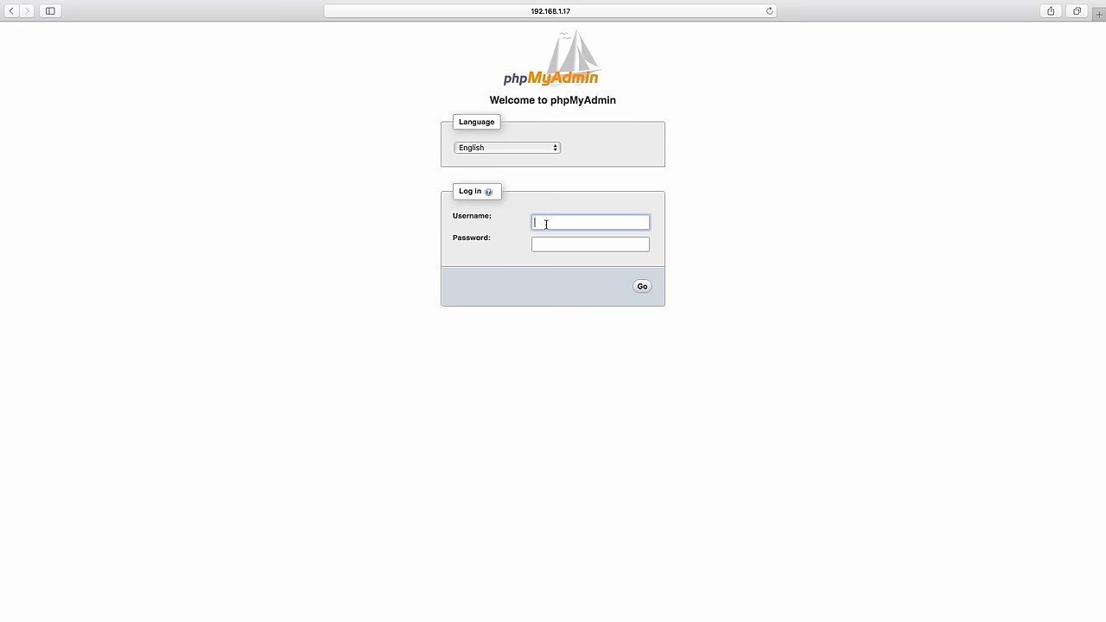
- Log into phpMyAdmin as root and view the list of MySQL user accounts
text(root)
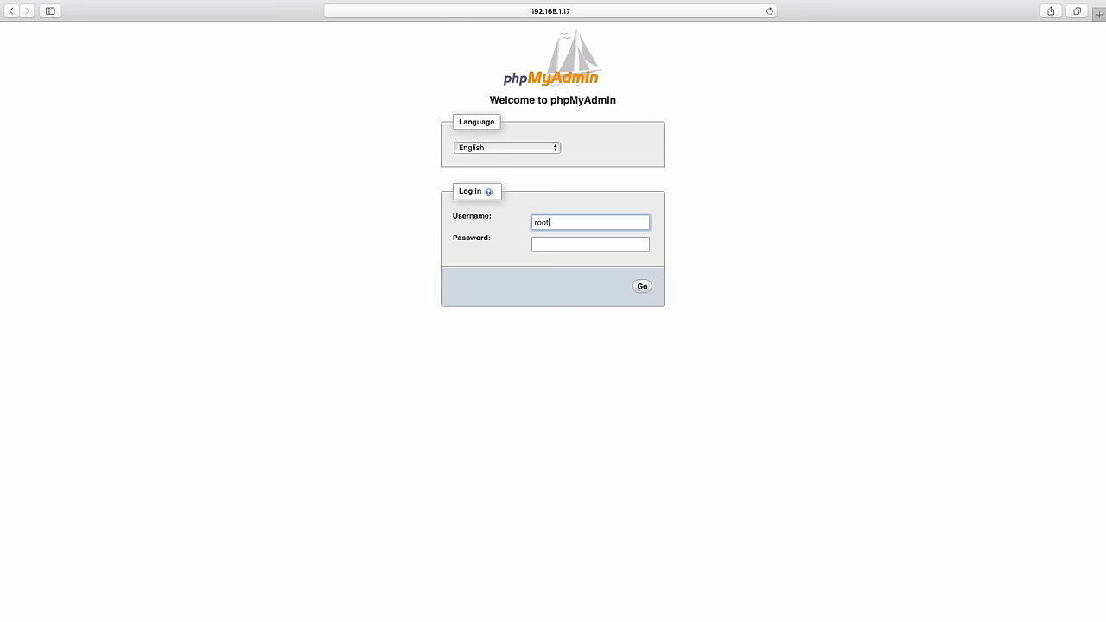
click(641, 286)
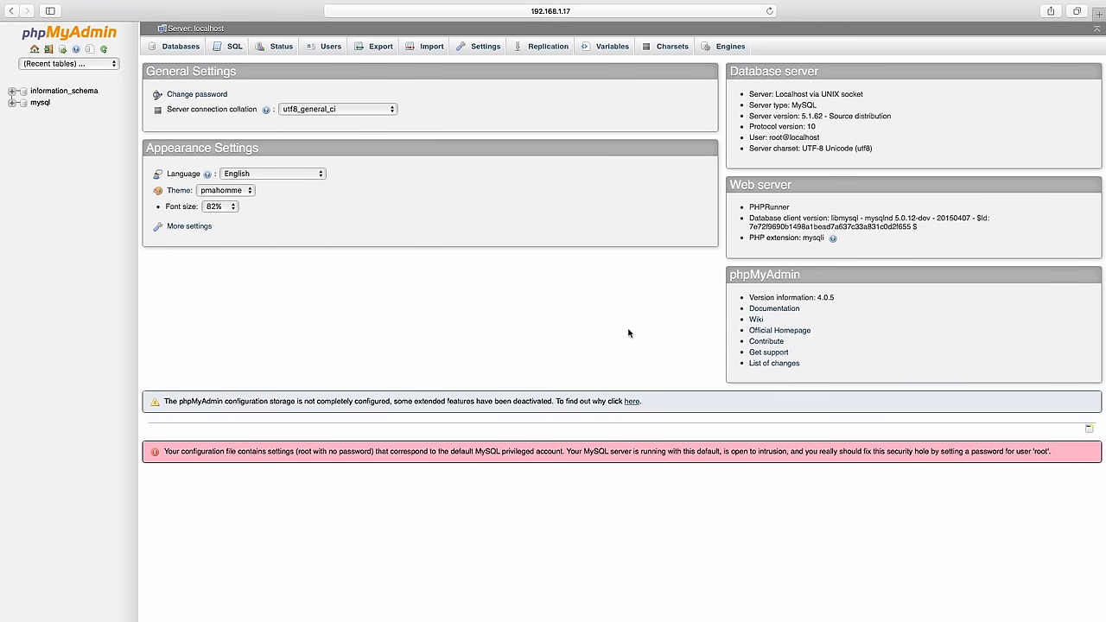
mouse_move(685, 266)
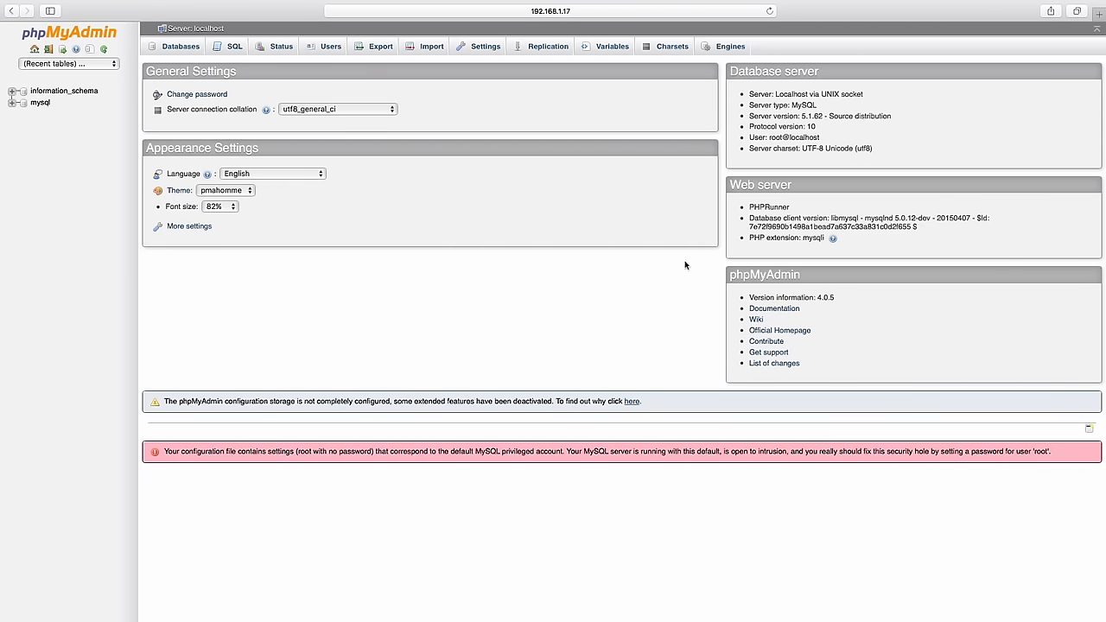
click(330, 45)
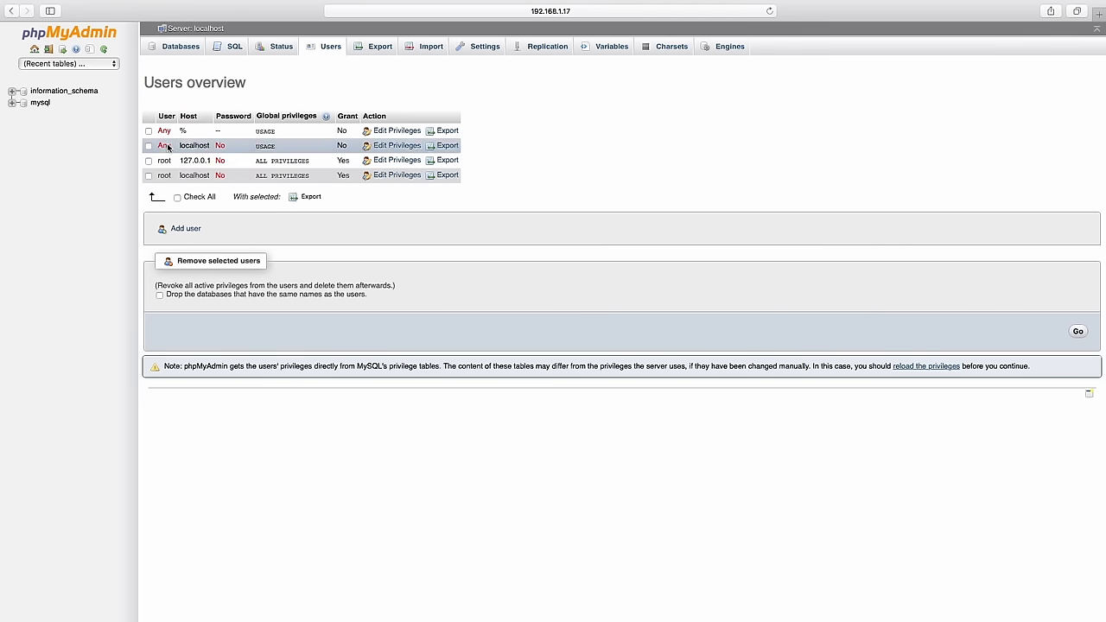
- Create user 'kodi' with wildcard-database privileges and every global privilege checked
click(185, 228)
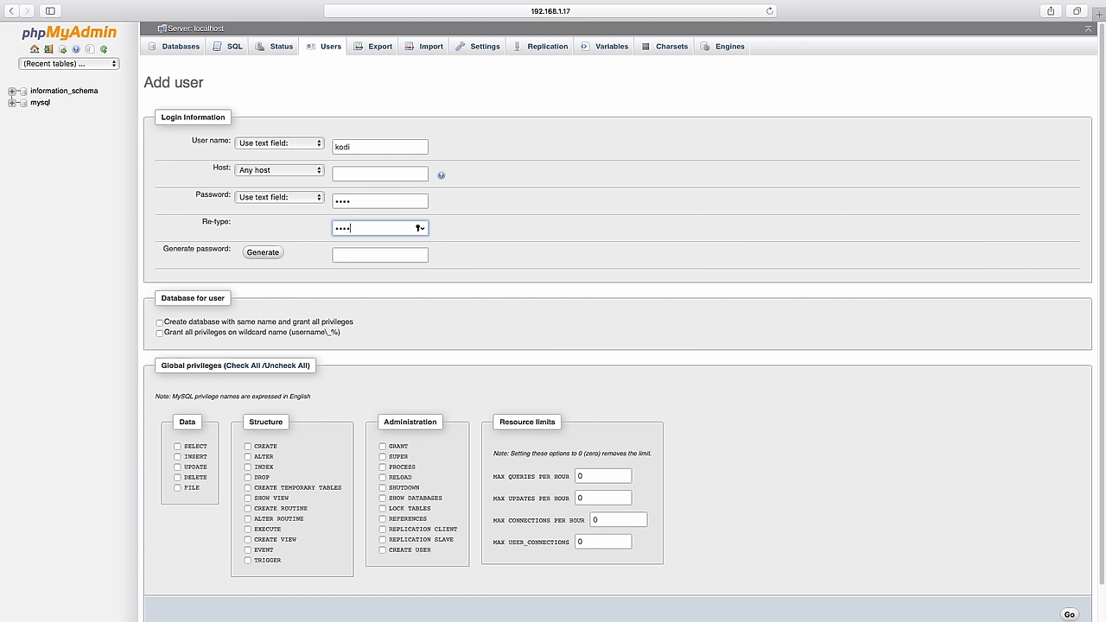
click(159, 334)
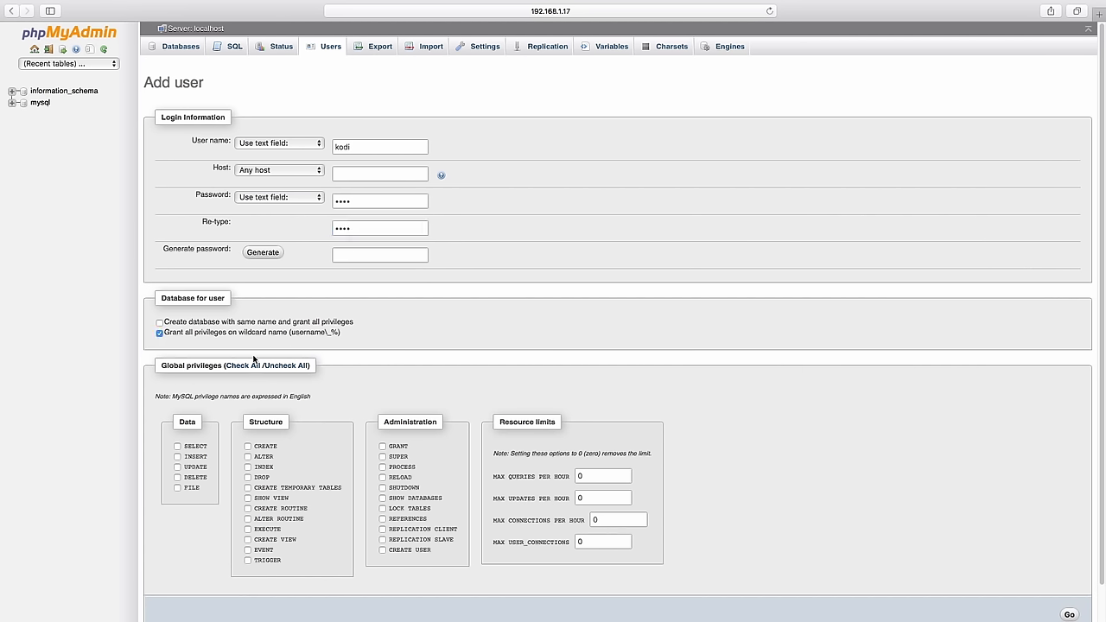
click(242, 364)
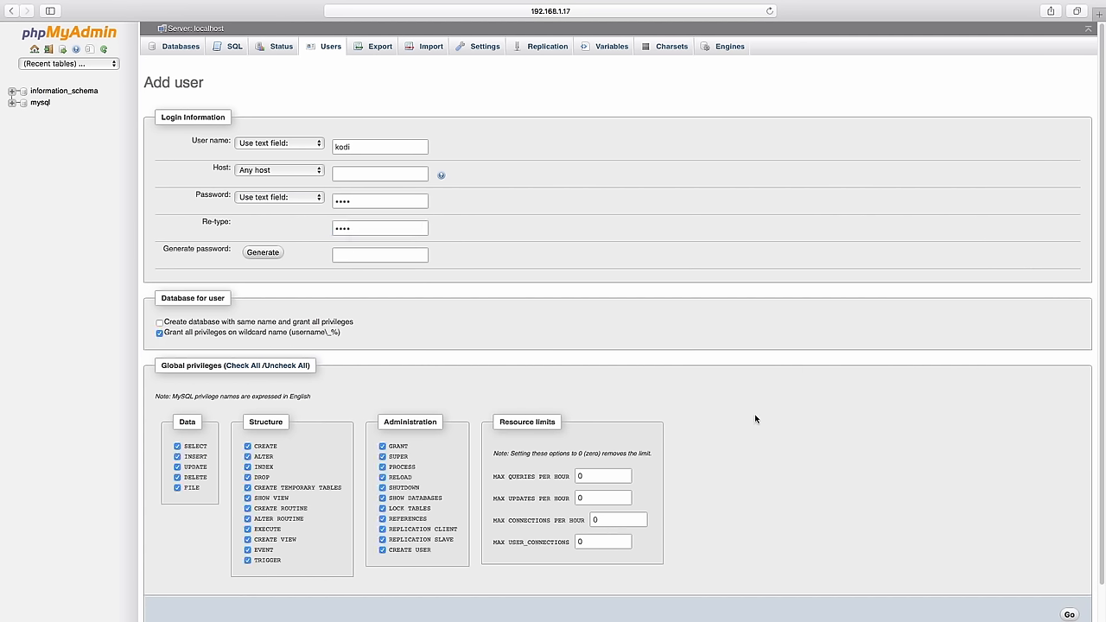
mouse_move(1070, 613)
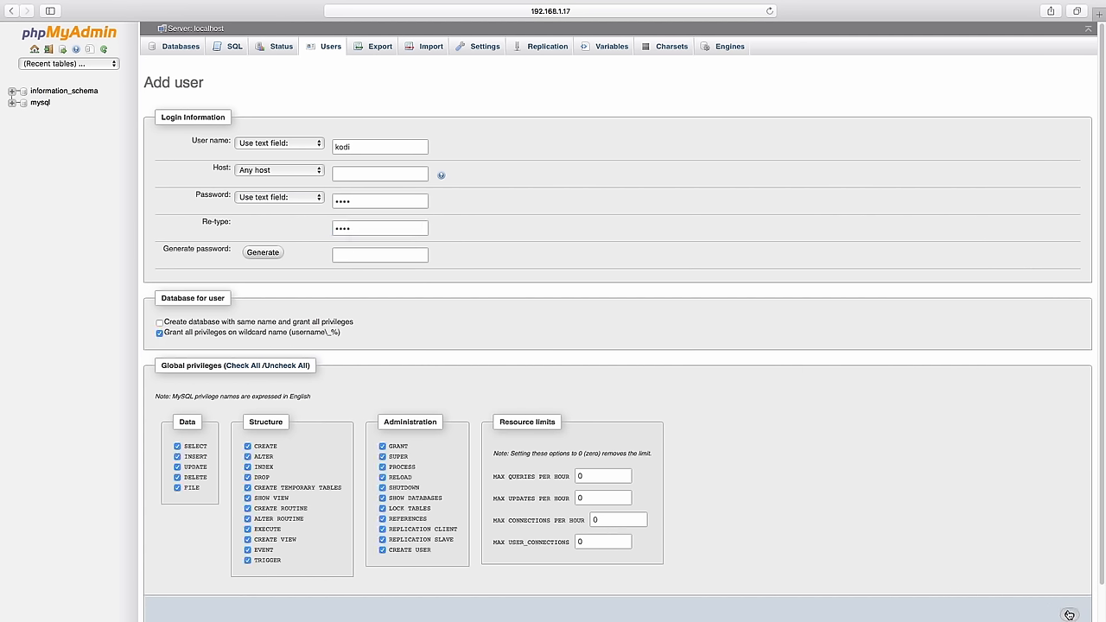
click(1093, 614)
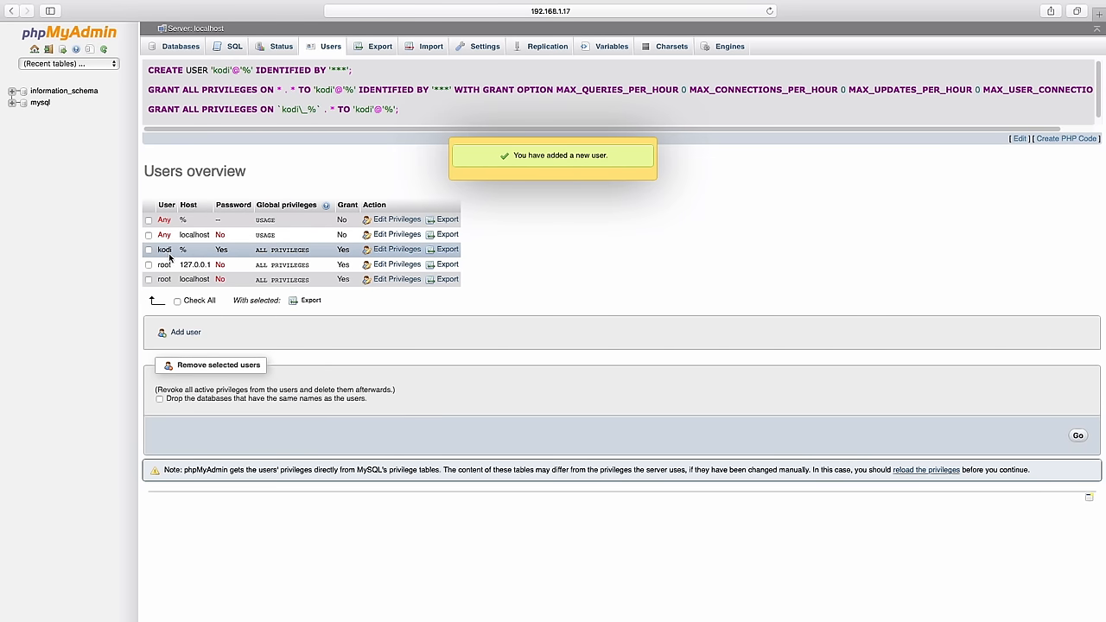
mouse_move(182, 253)
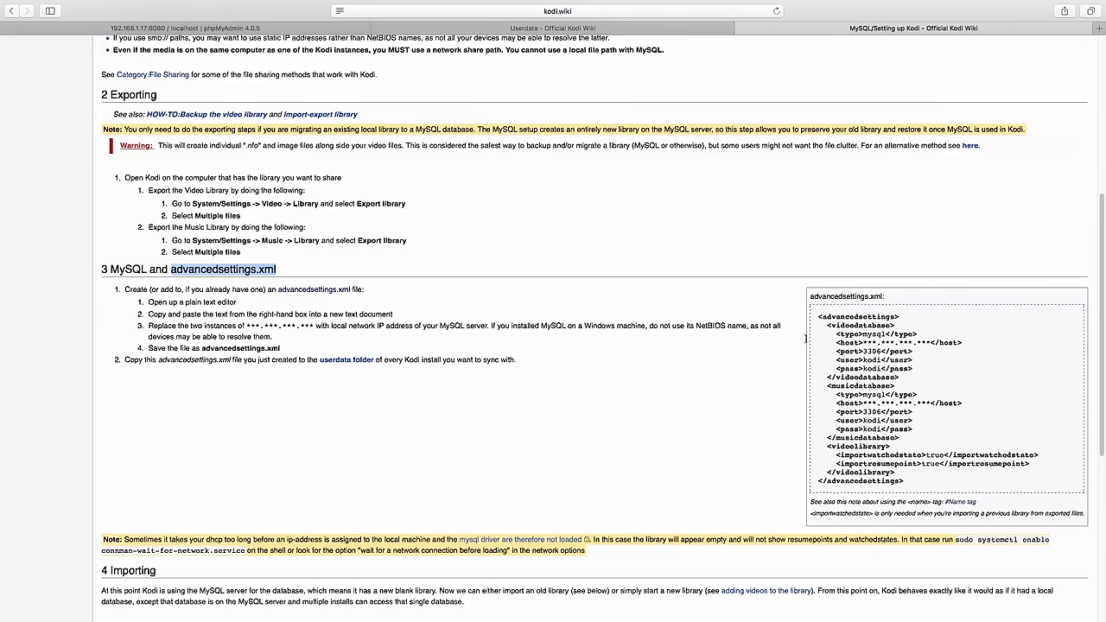
mouse_move(930, 370)
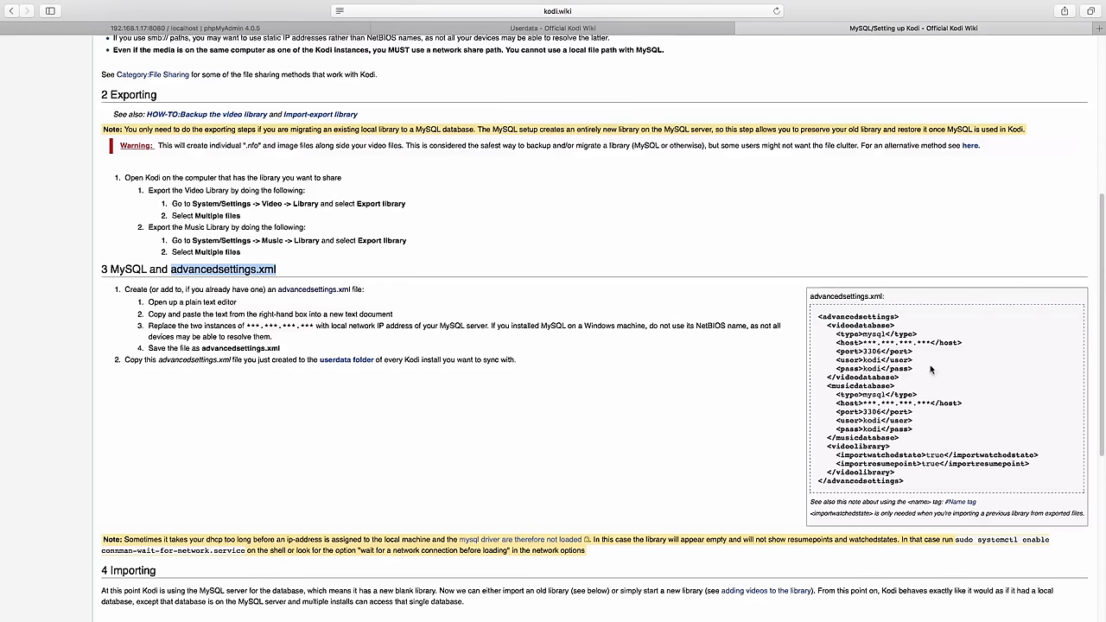
mouse_move(670, 294)
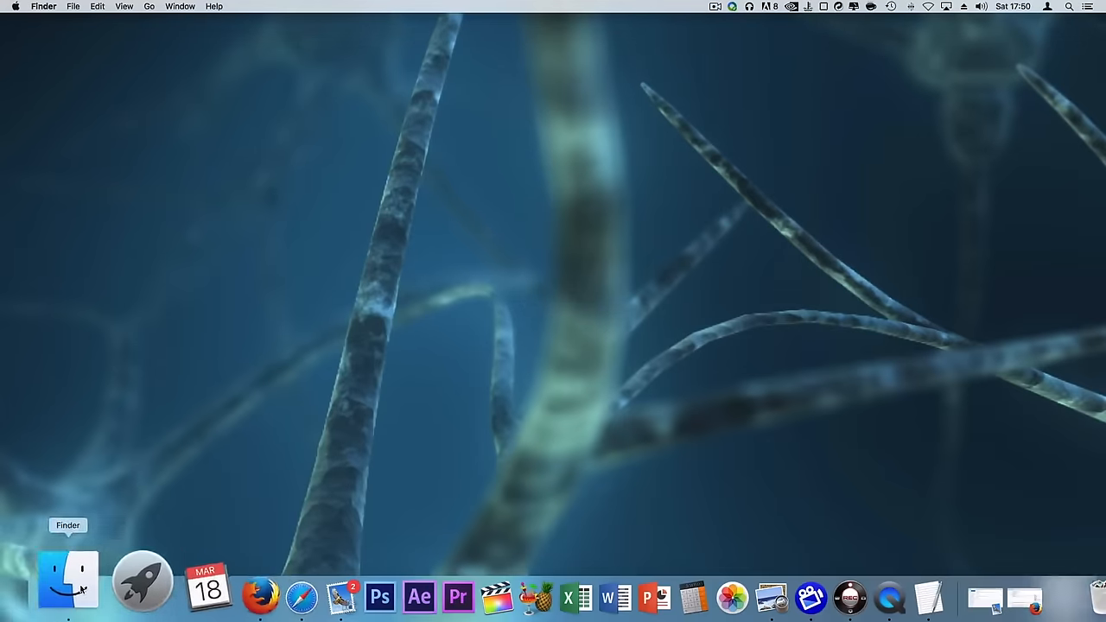
- Open a Finder window from the Dock to browse toward Kodi's userdata folder
click(65, 579)
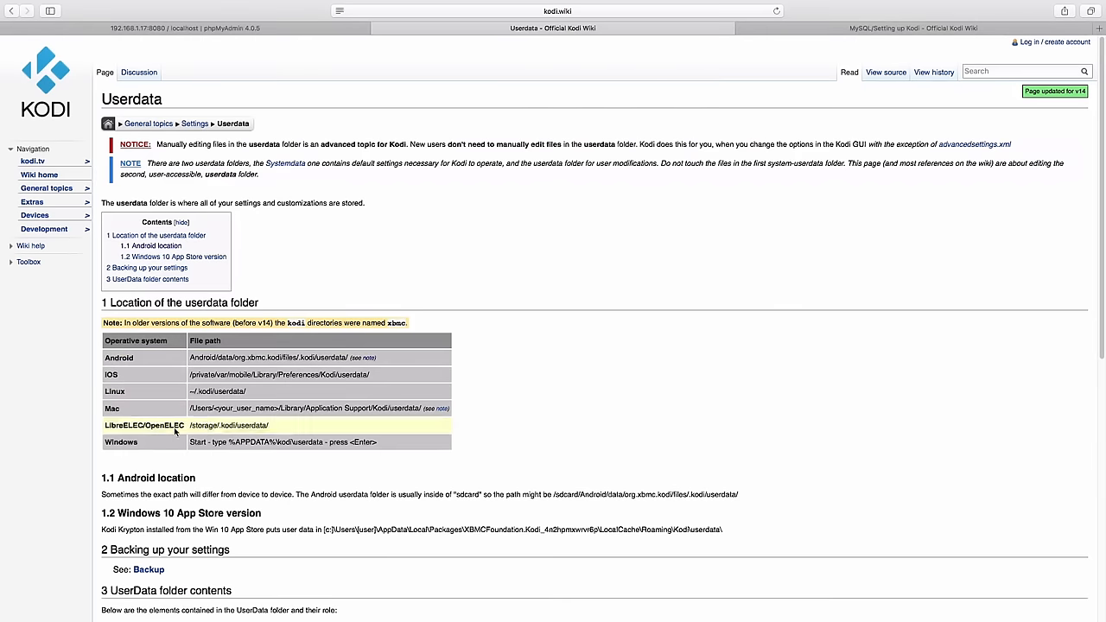
mouse_move(232, 461)
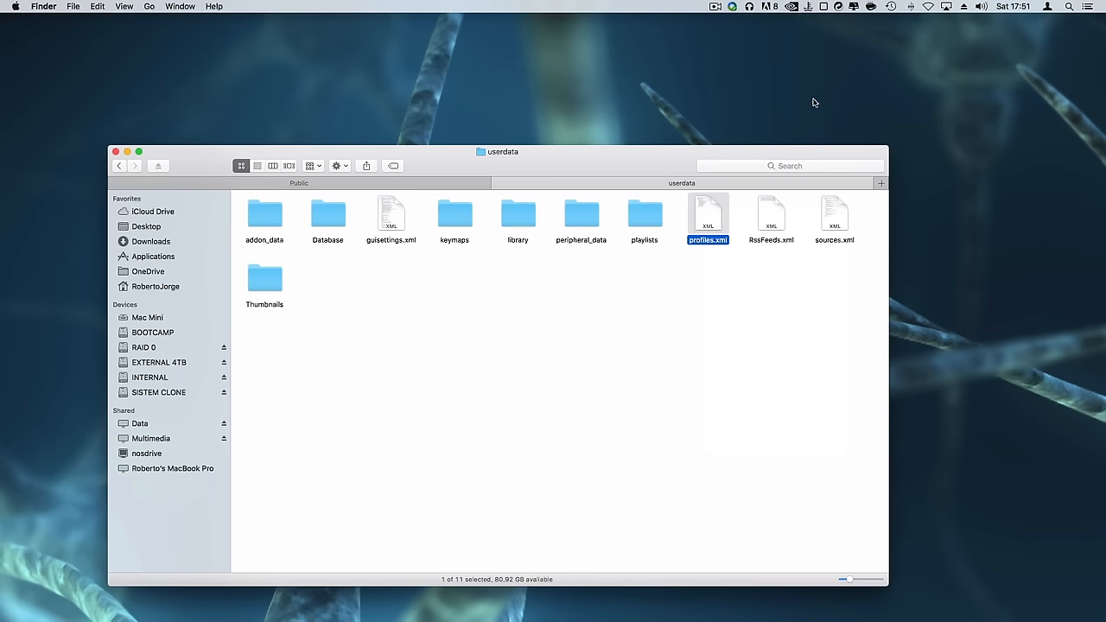
- Copy profiles.xml to the desktop, edit it in TextEdit and select all its contents for replacement
drag(709, 216, 1069, 43)
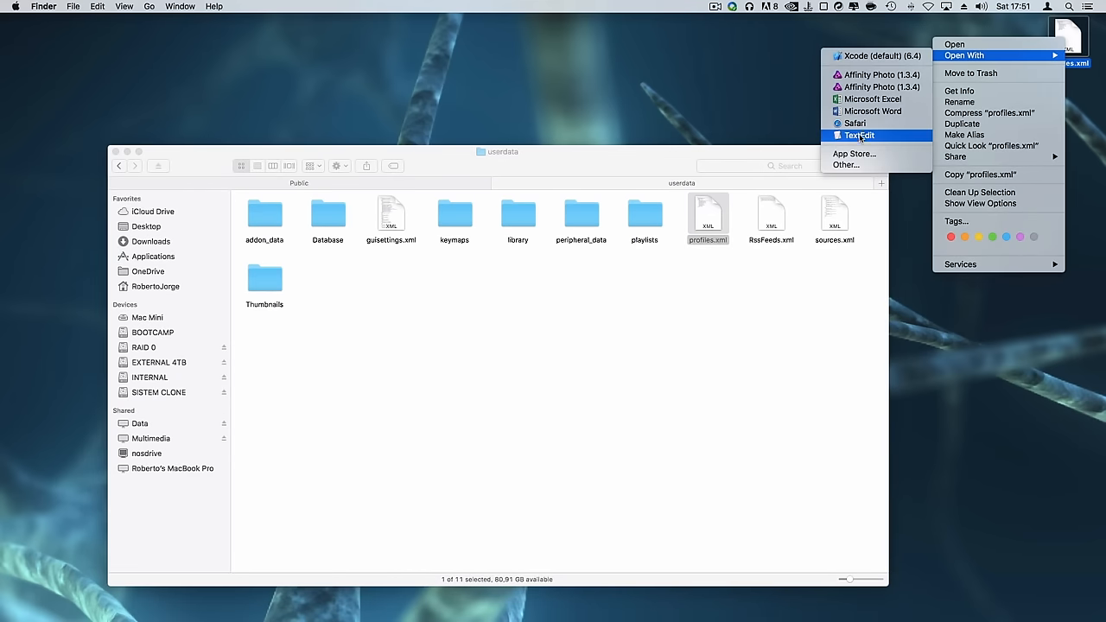
click(861, 135)
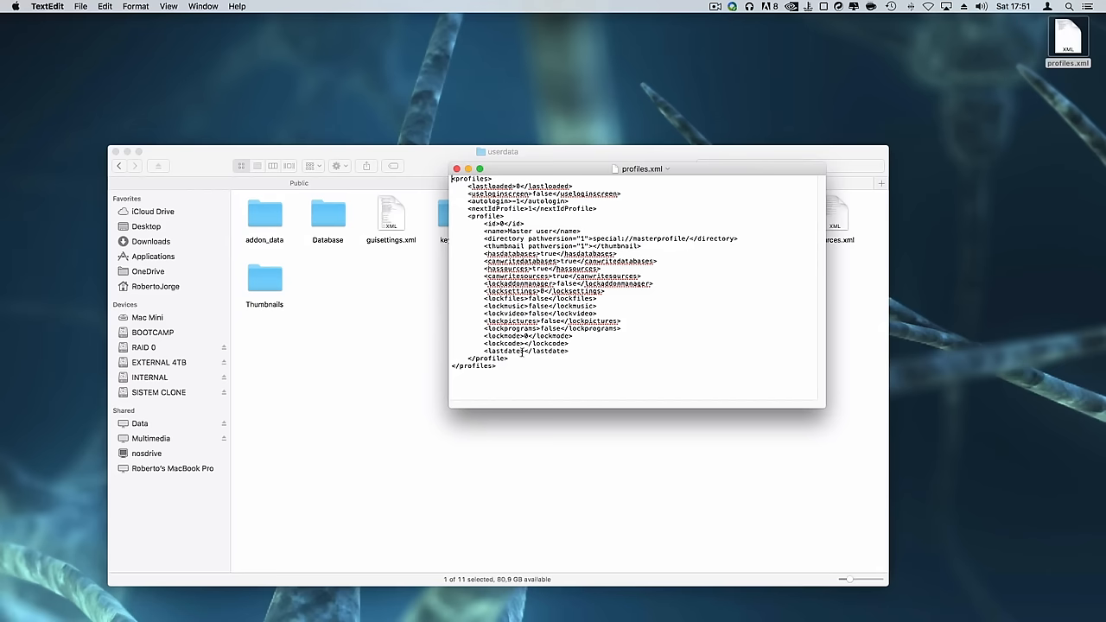
key(cmd+a)
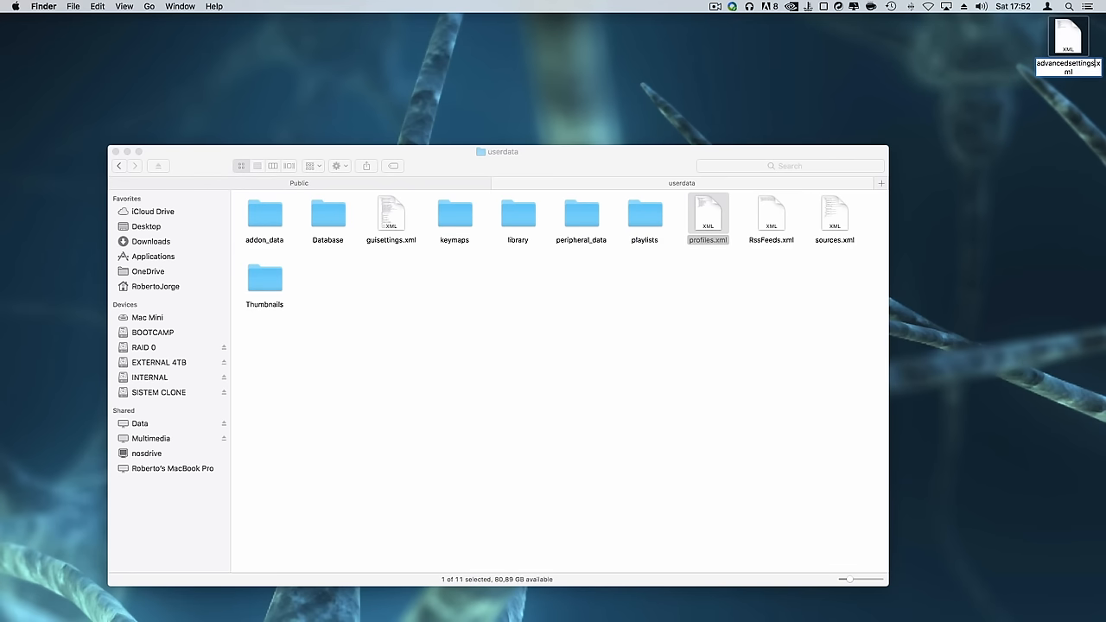
- Copy advancedsettings.xml from the desktop into the Public folder
right_click(1068, 44)
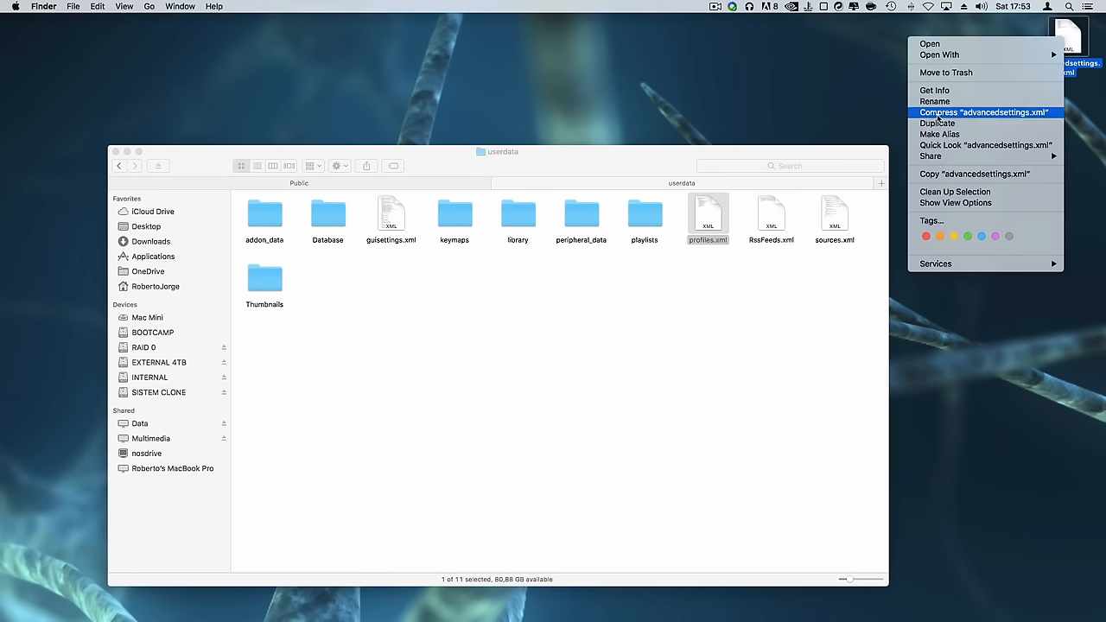
right_click(360, 290)
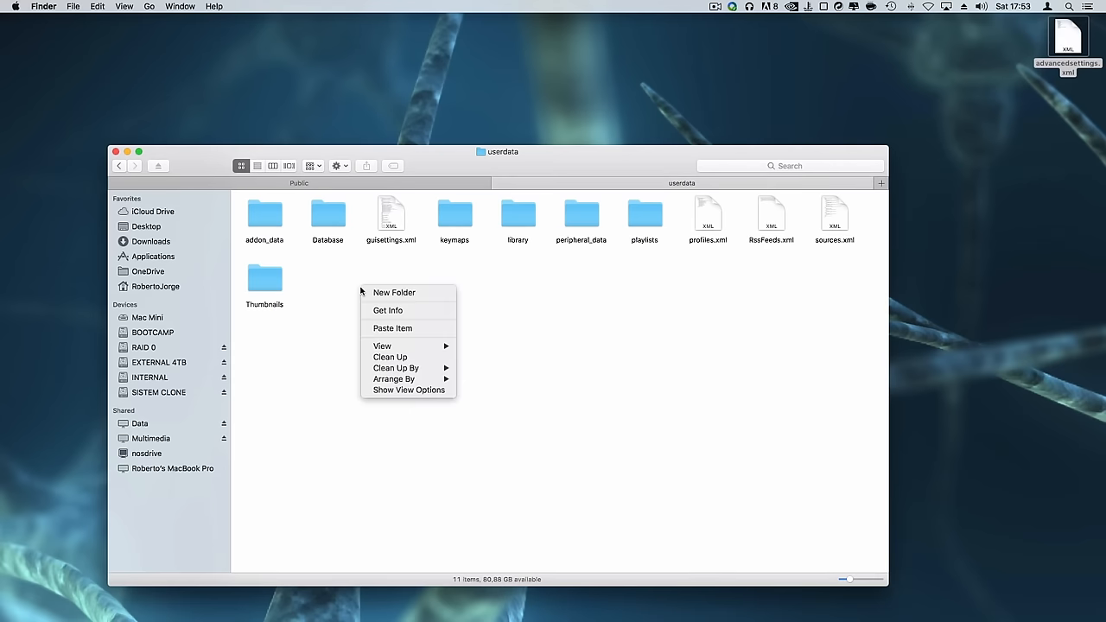
click(390, 329)
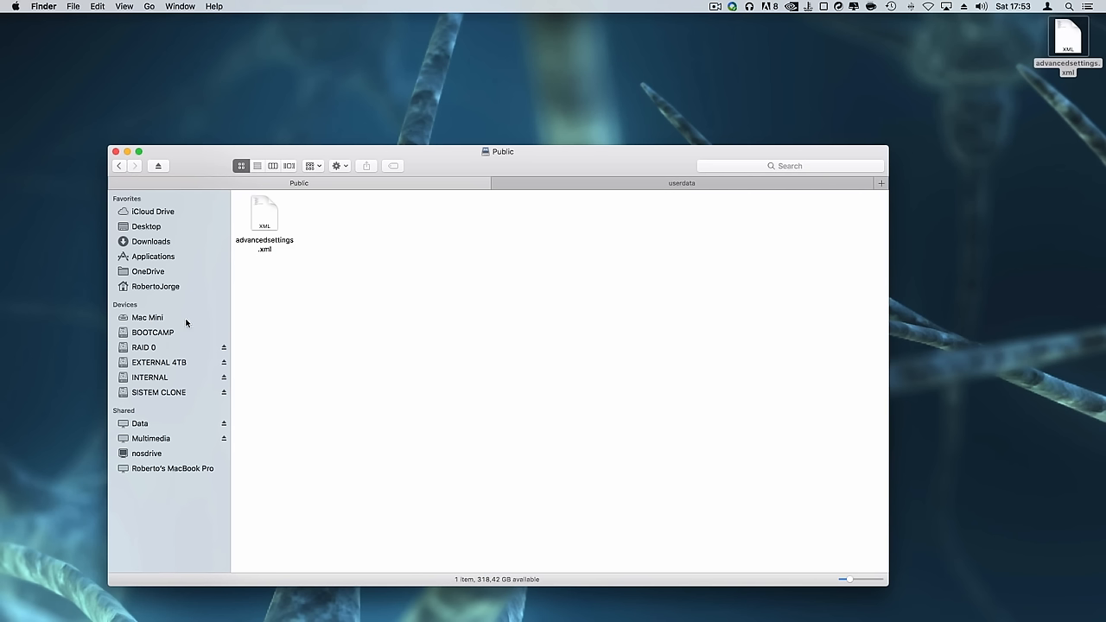
mouse_move(145, 441)
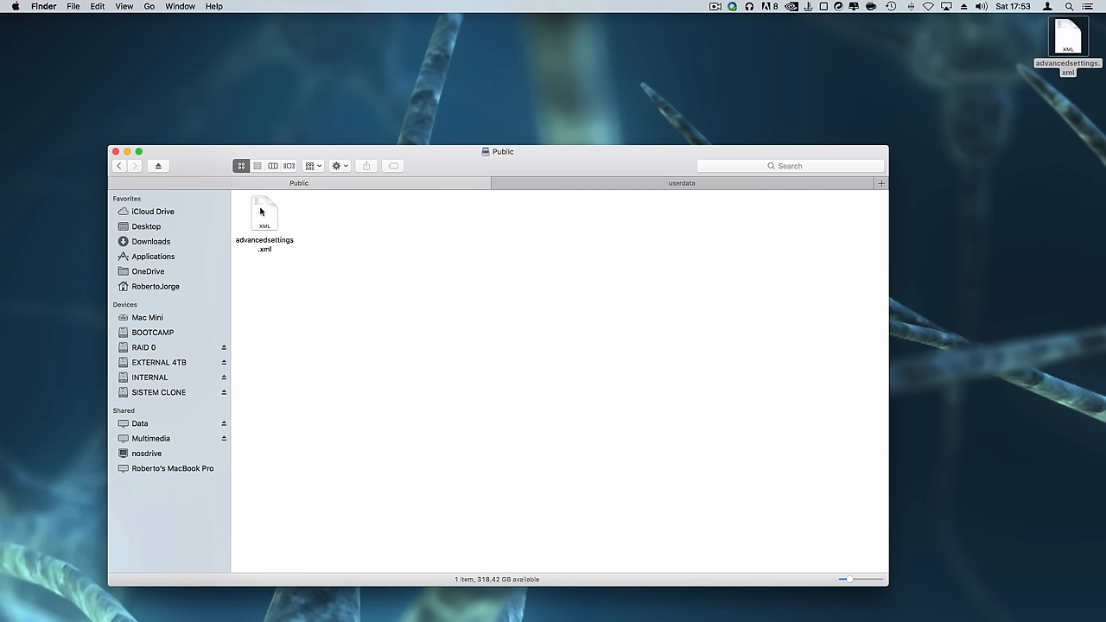
click(265, 211)
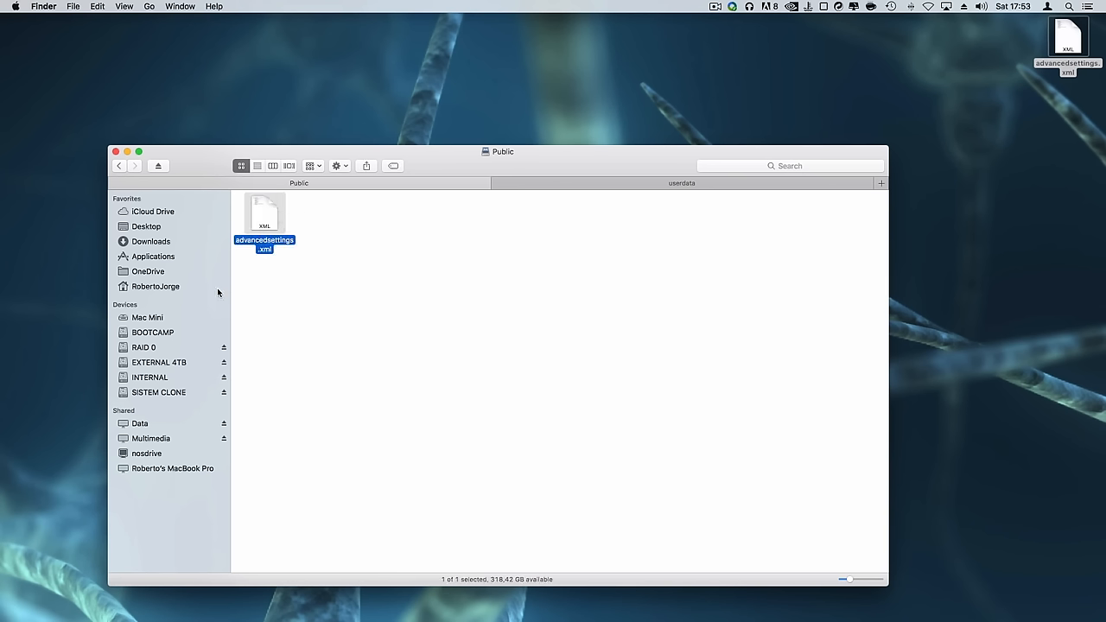